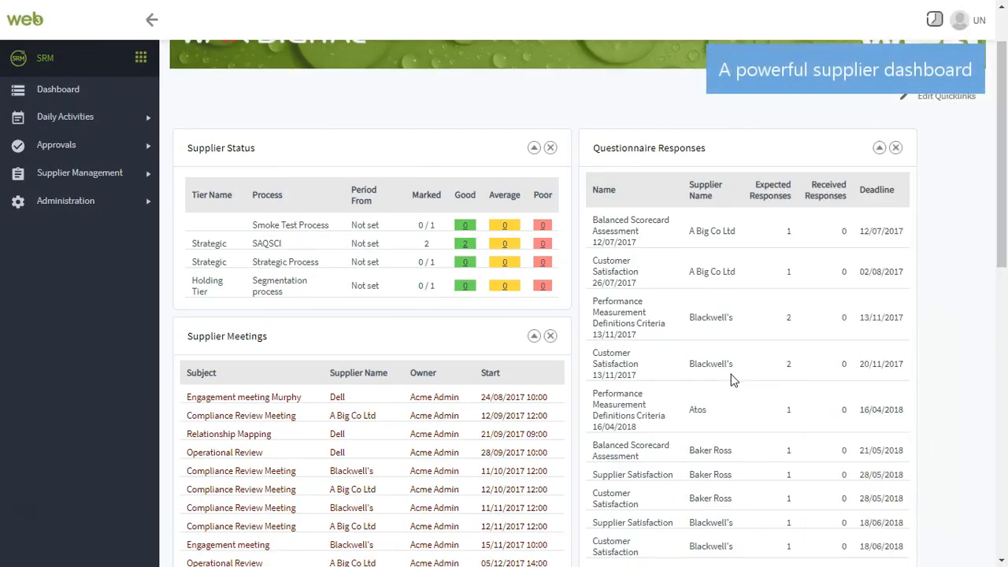
Scroll down the dashboard past meetings, questionnaire responses, scheduled tasks and recent scores
scroll("down", 3)
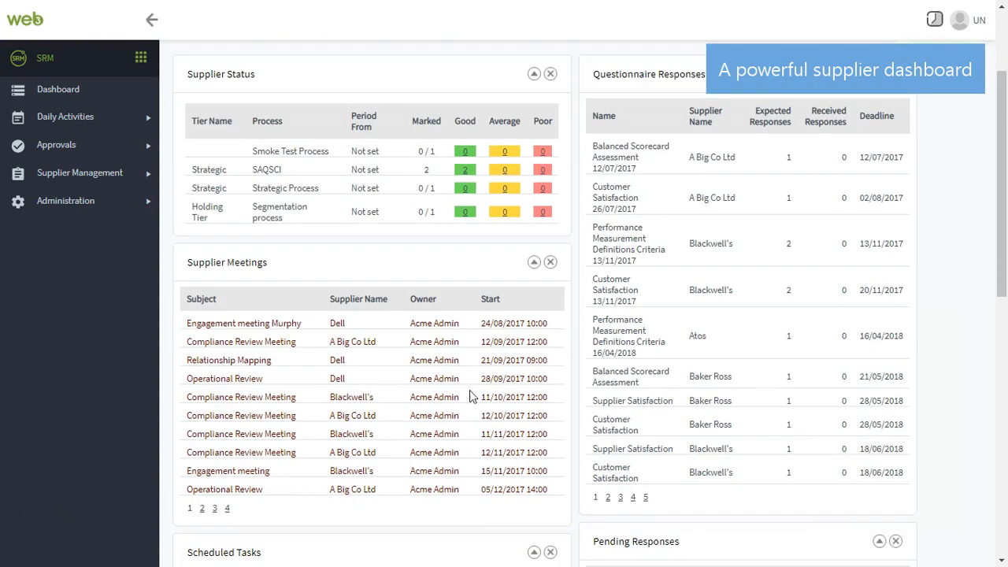
scroll("down", 3)
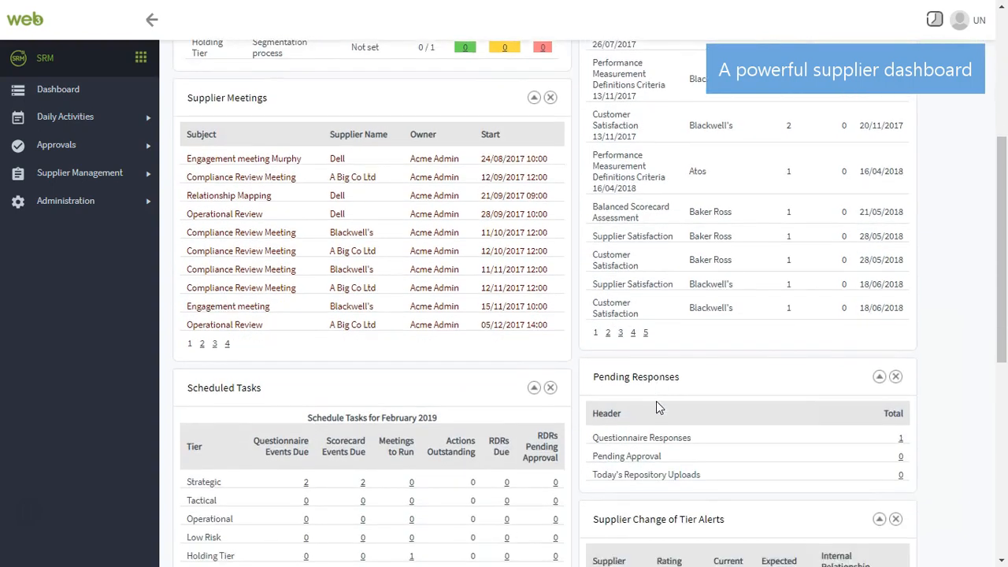
scroll("down", 3)
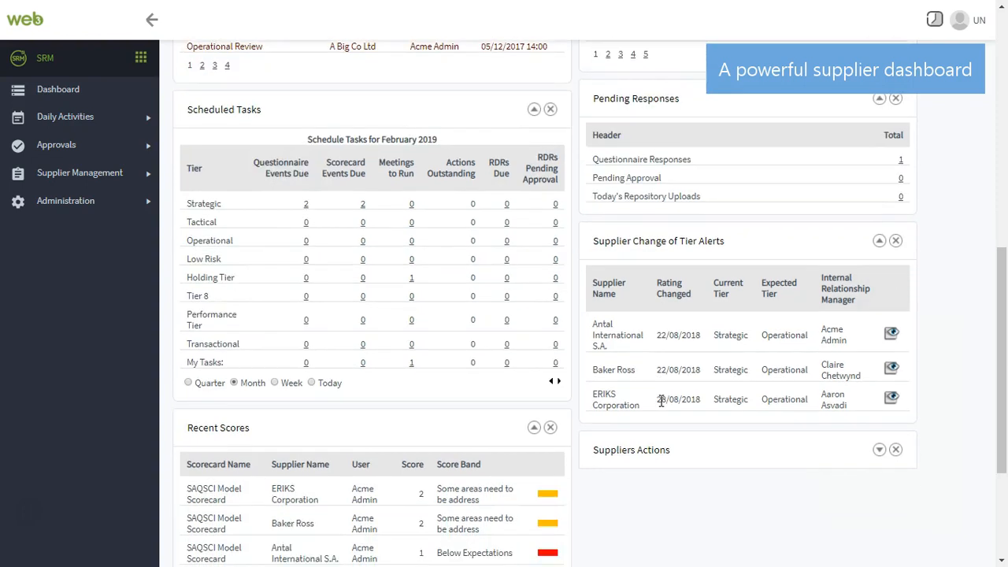
mouse_move(665, 400)
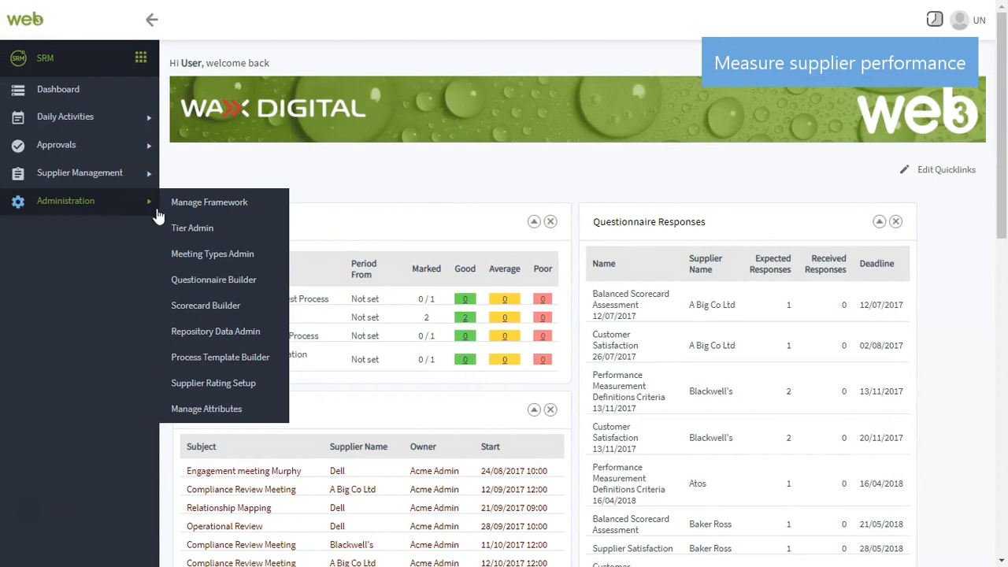
Open the KPI Performance questionnaire for editing via Questionnaire Builder, then return to the dashboard
left_click(214, 280)
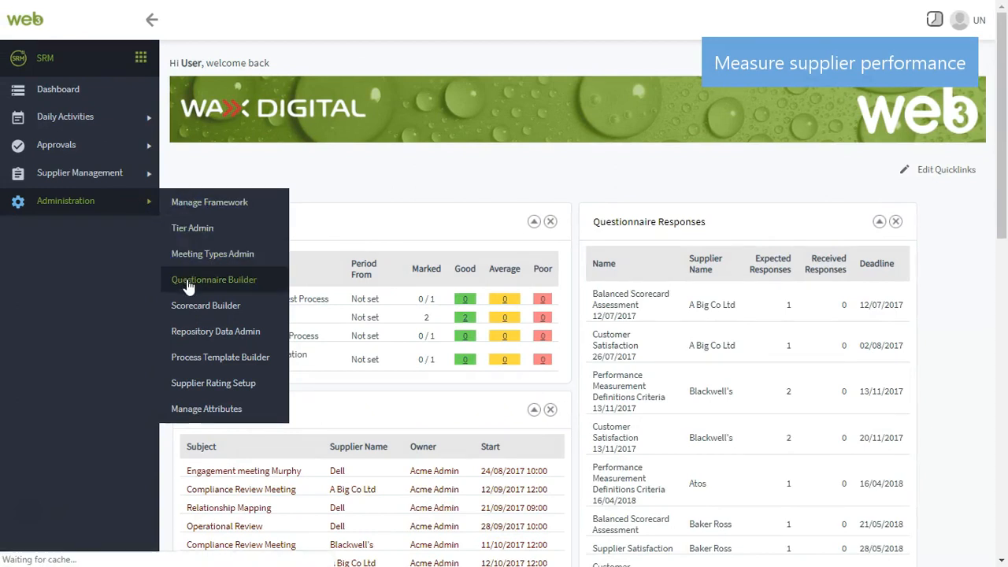
left_click(215, 280)
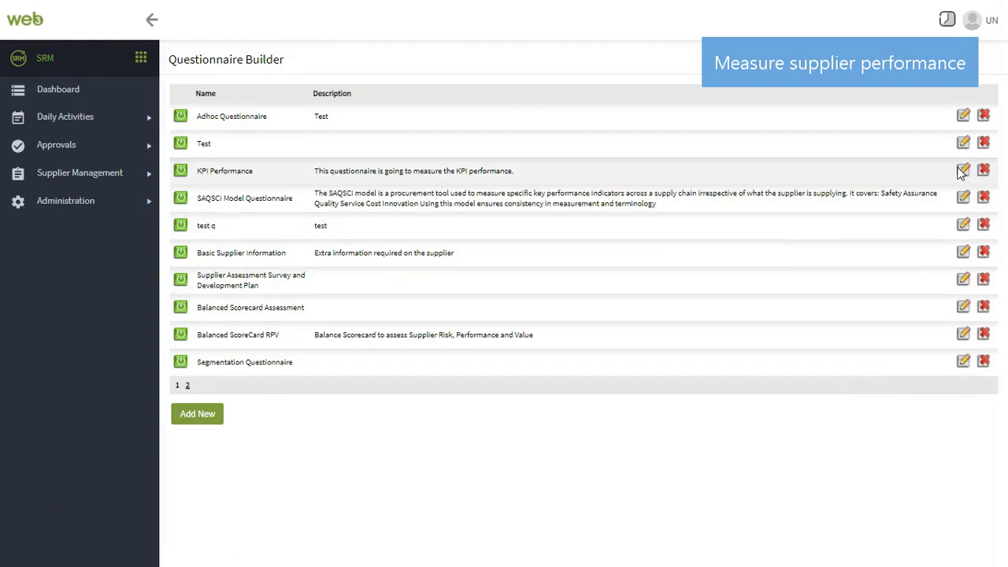
left_click(964, 170)
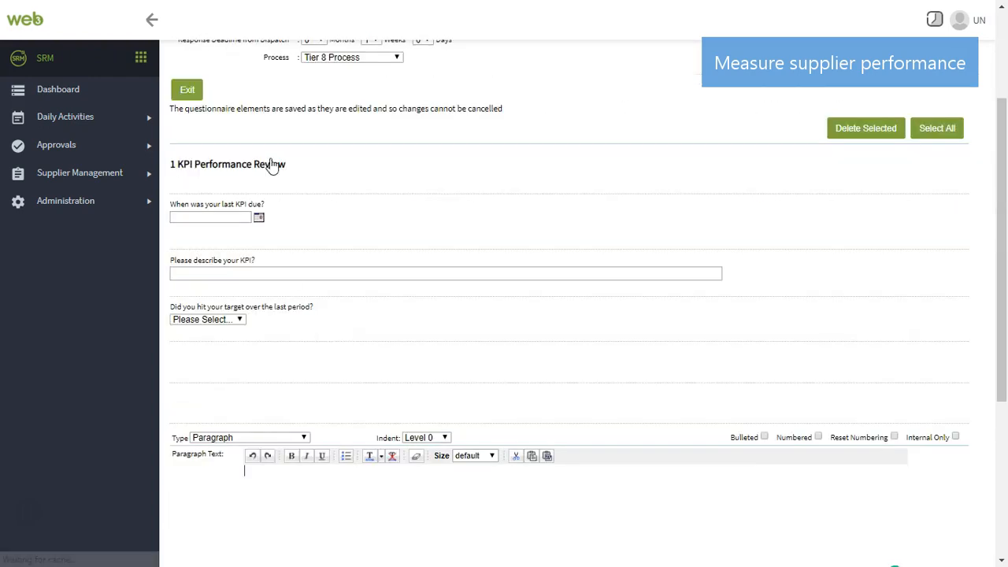
left_click(241, 305)
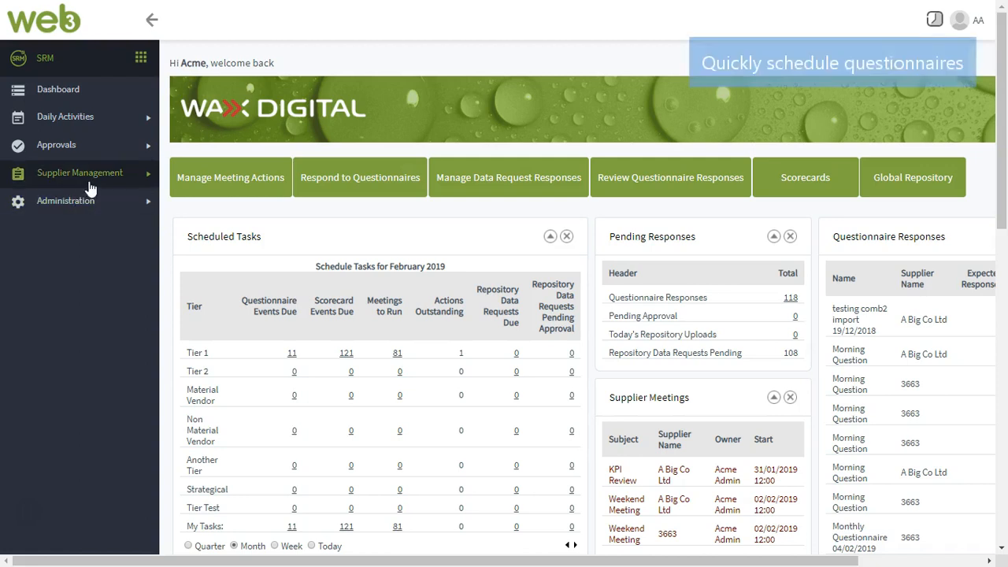
Open A Big Co Ltd from the All Suppliers list under Supplier Management
left_click(79, 172)
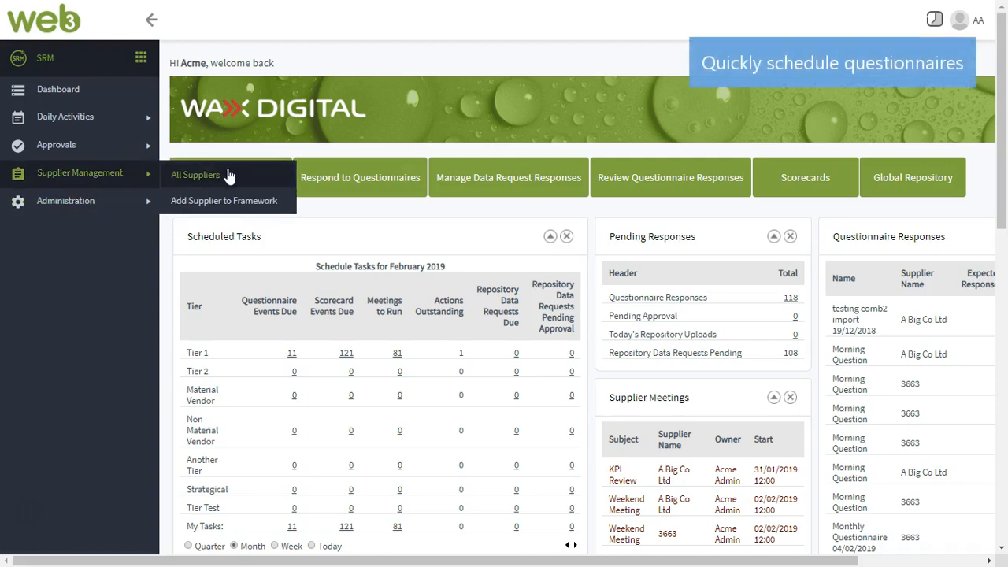
left_click(196, 174)
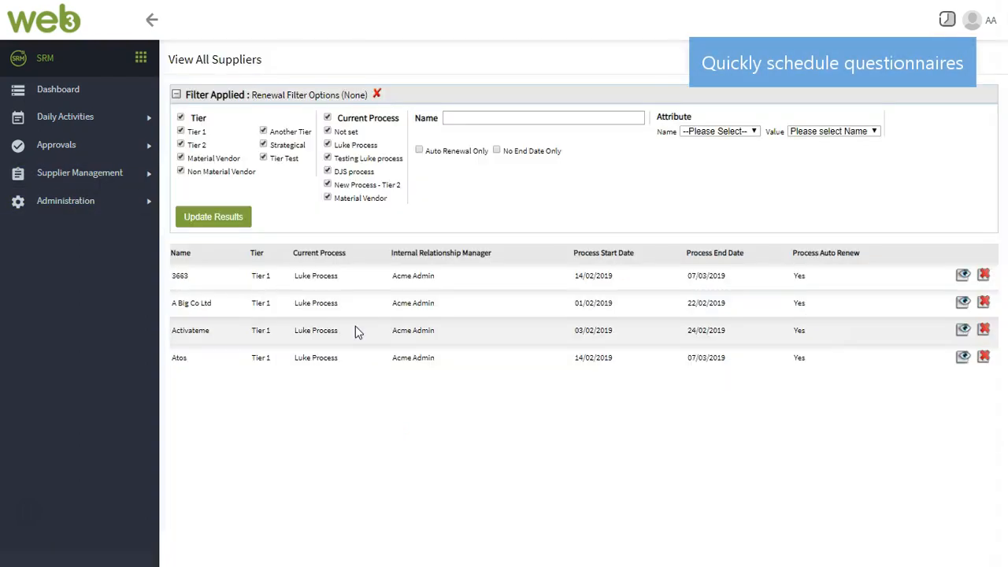
mouse_move(976, 303)
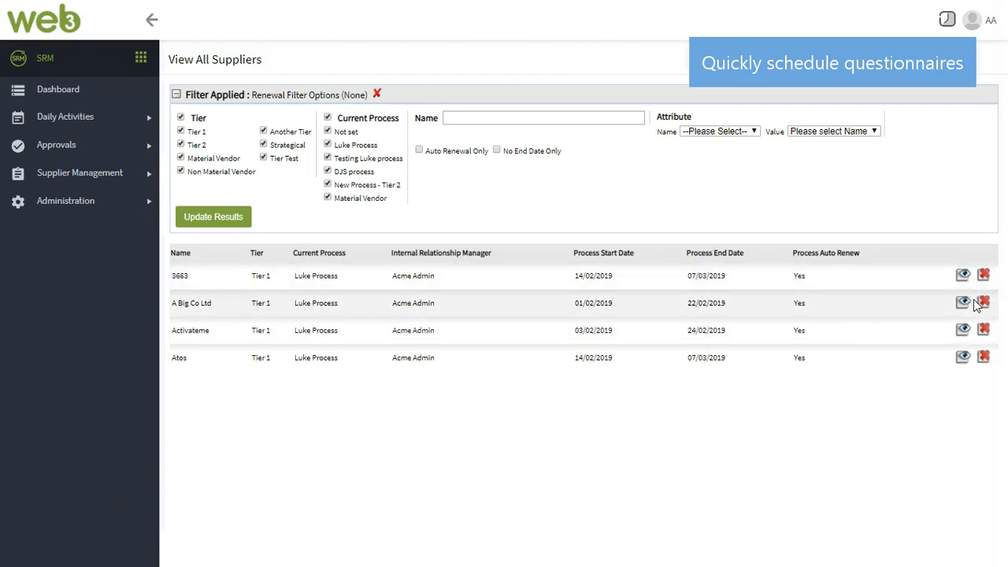
left_click(962, 303)
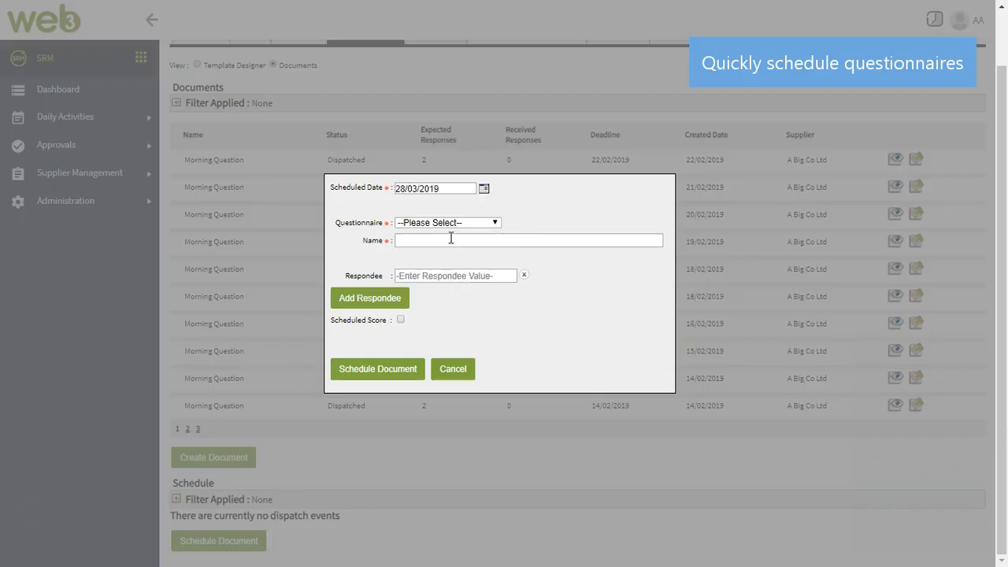
Schedule a Strategic Questionnaire with Acme Admin as respondee, scheduled scoring enabled and a scorecard date
left_click(448, 222)
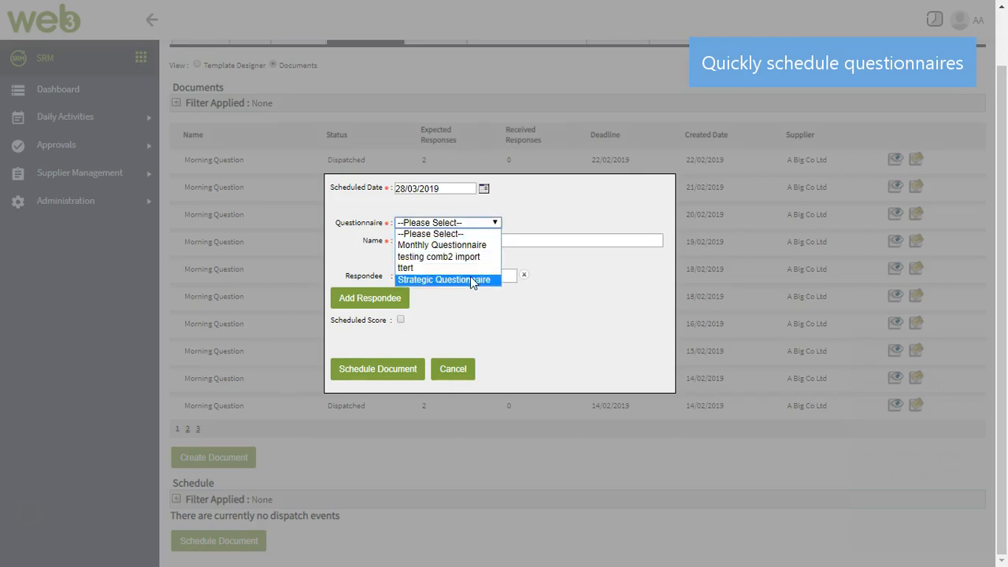
left_click(444, 280)
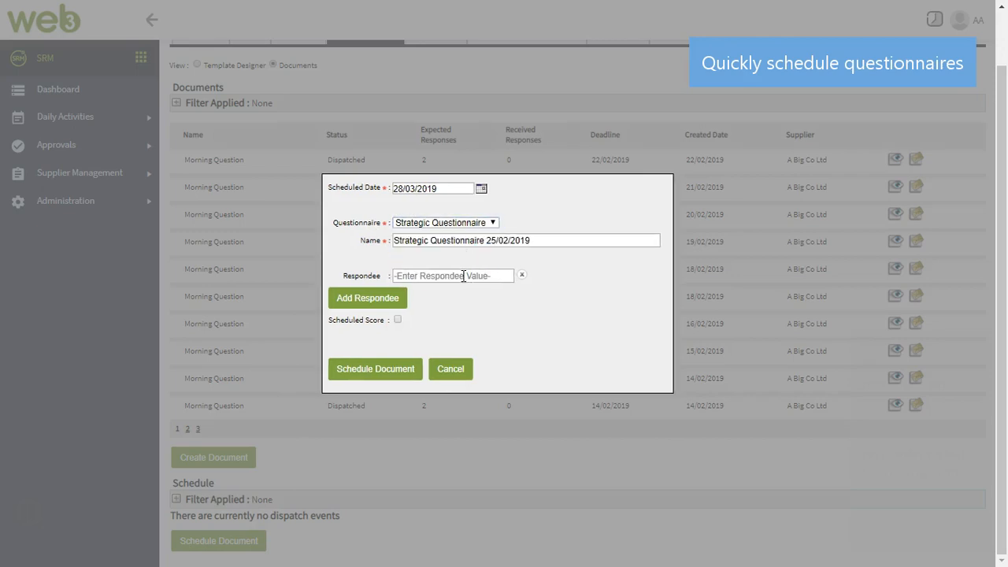
type("Acme Admin")
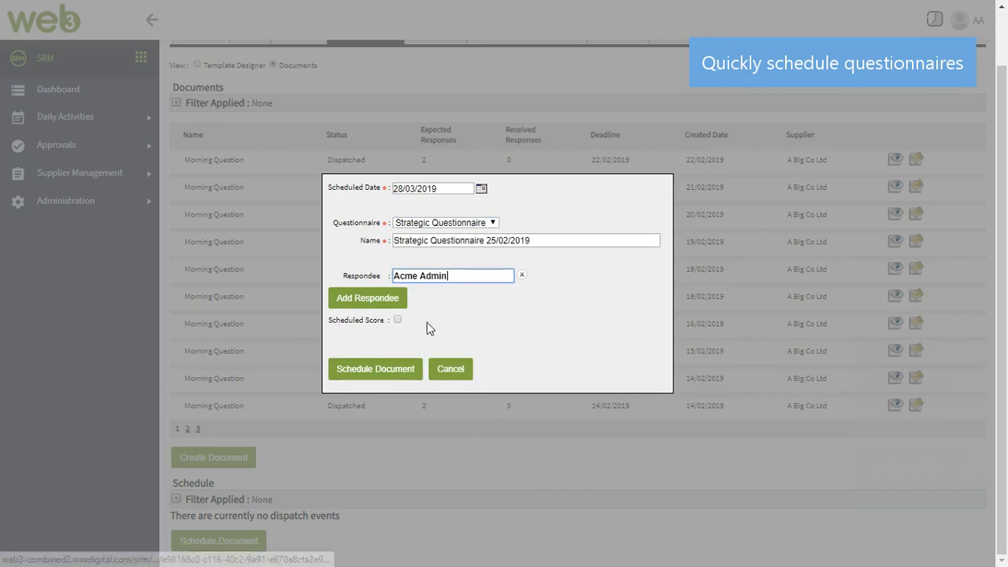
left_click(367, 297)
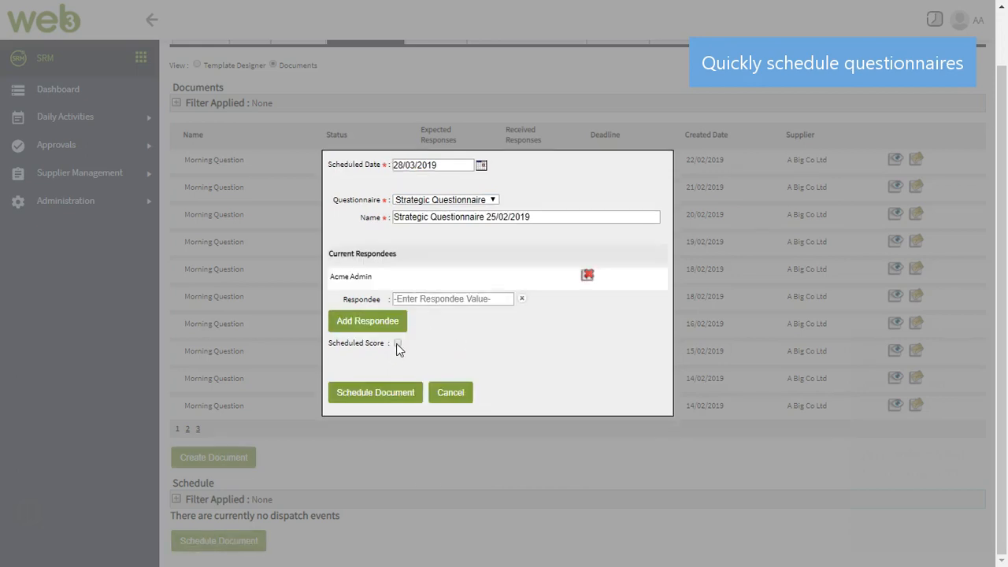
left_click(397, 344)
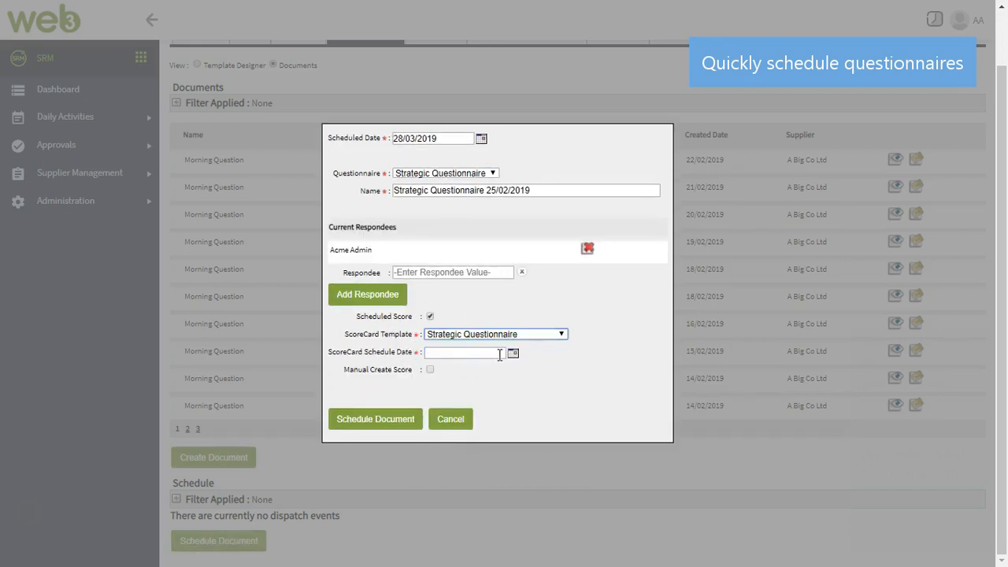
left_click(465, 353)
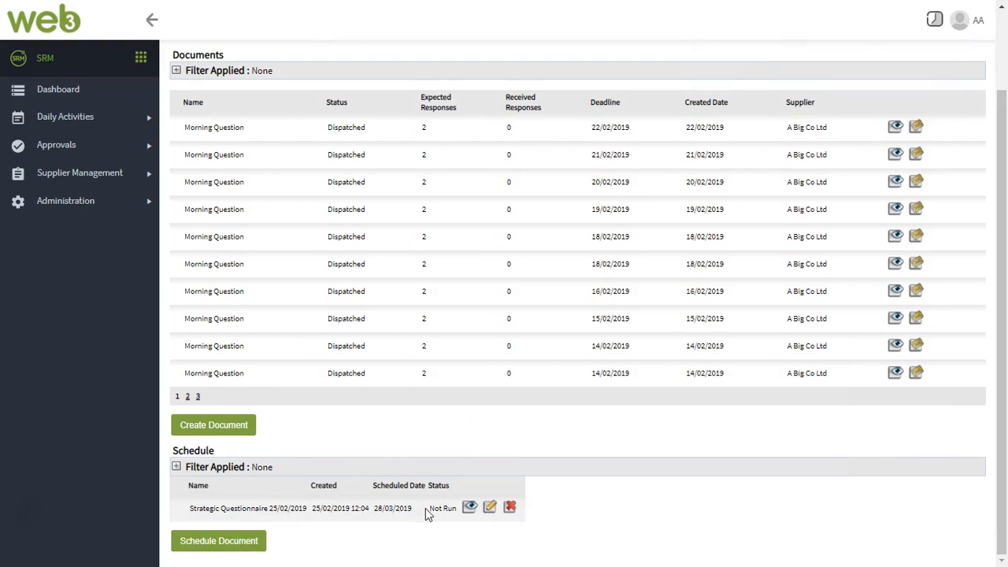
View the KPI score details of a scored questionnaire on Baker Ross's Scorecards tab
left_click(618, 97)
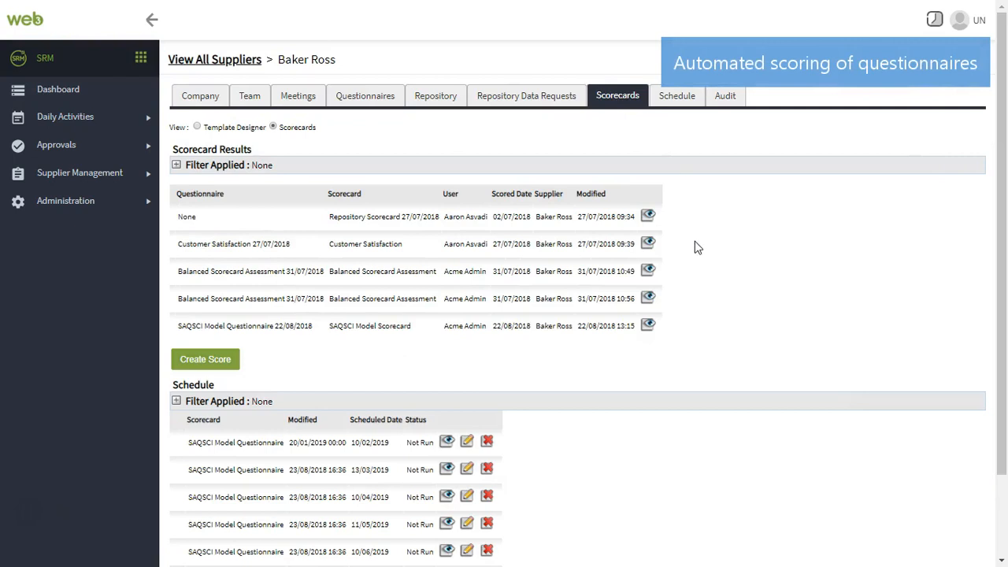
left_click(648, 215)
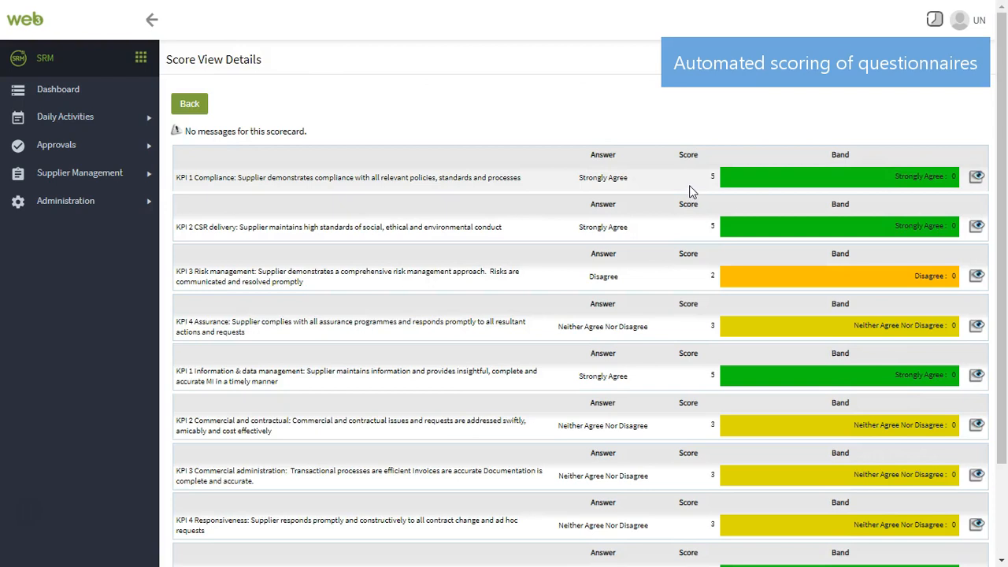
mouse_move(674, 349)
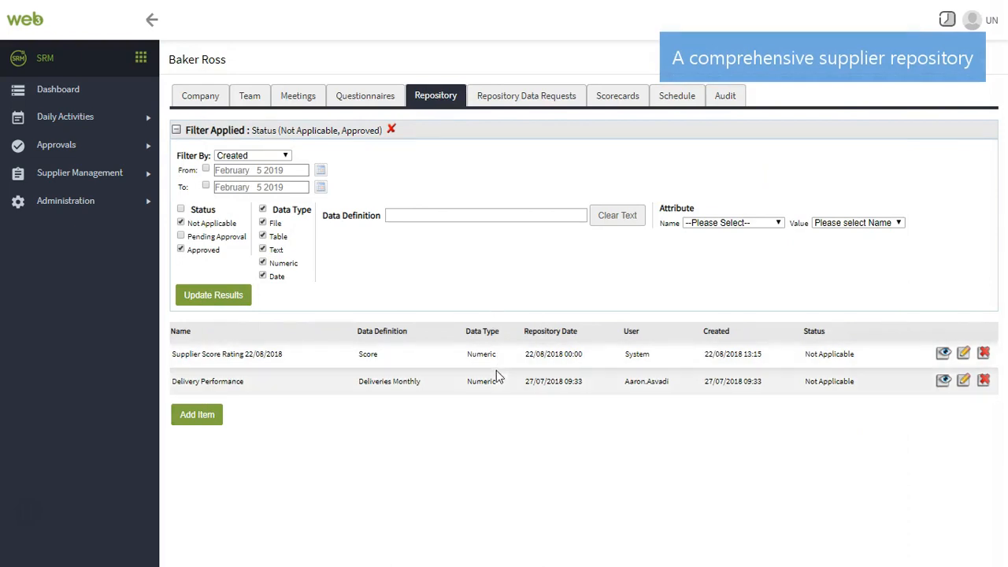
mouse_move(483, 398)
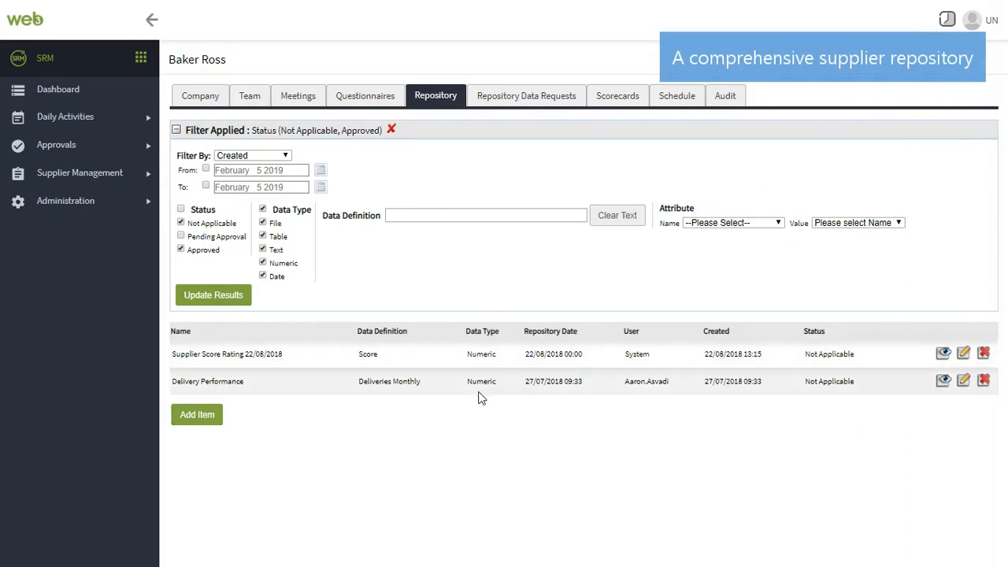
Add a repository item for Baker Ross with Data Definition 'Annual turnover in GBP' and Name 'Revenue'
left_click(197, 415)
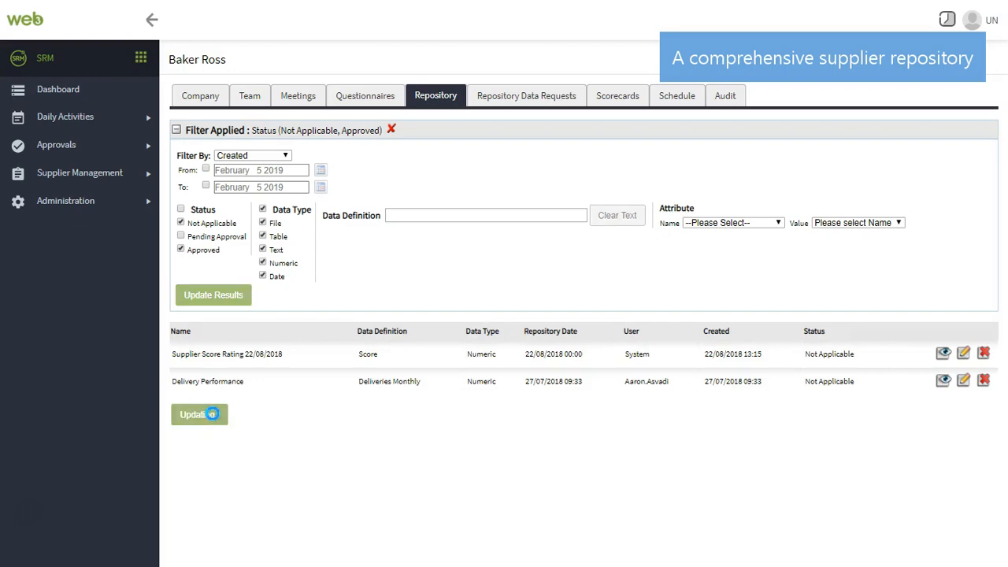
left_click(198, 414)
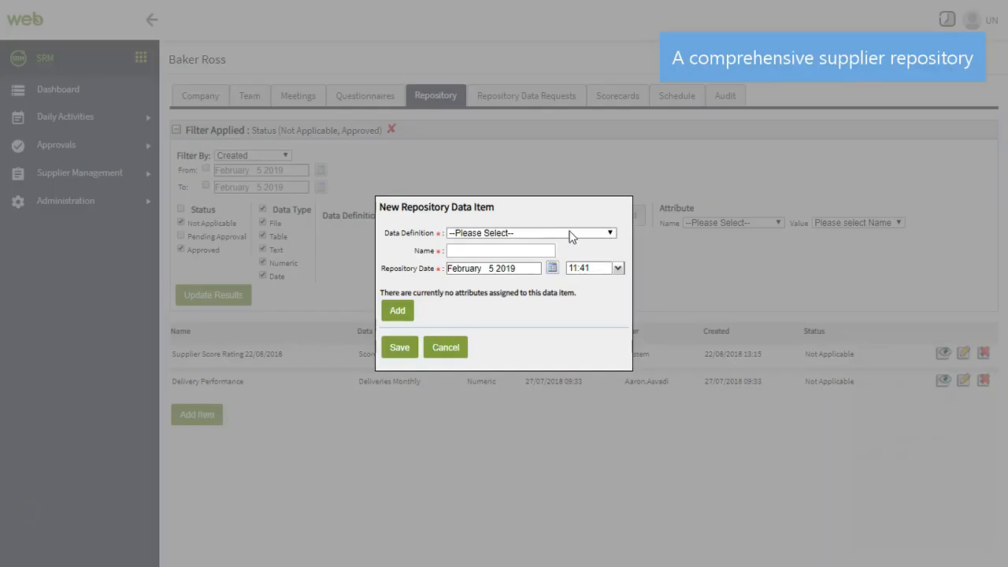
left_click(528, 234)
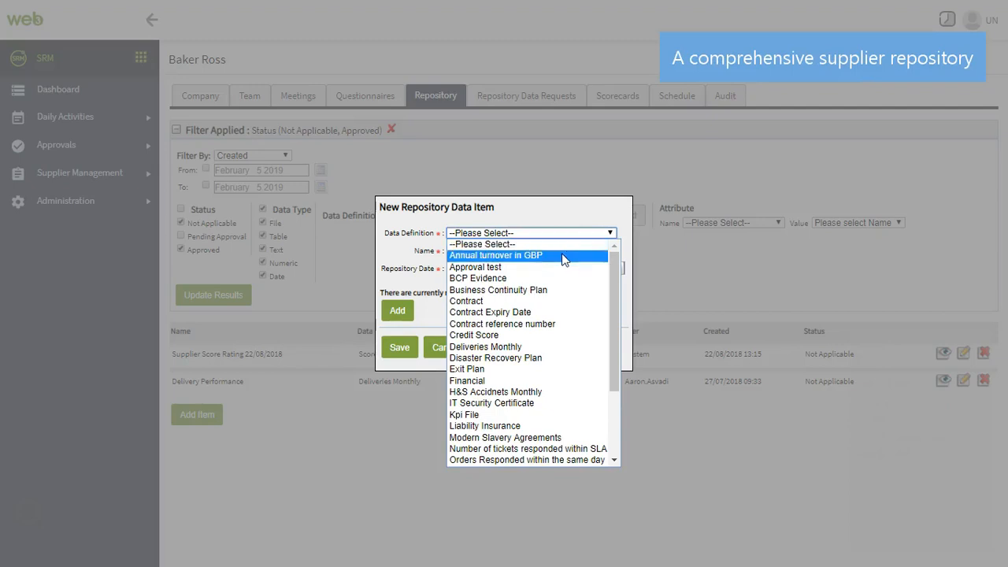
left_click(496, 255)
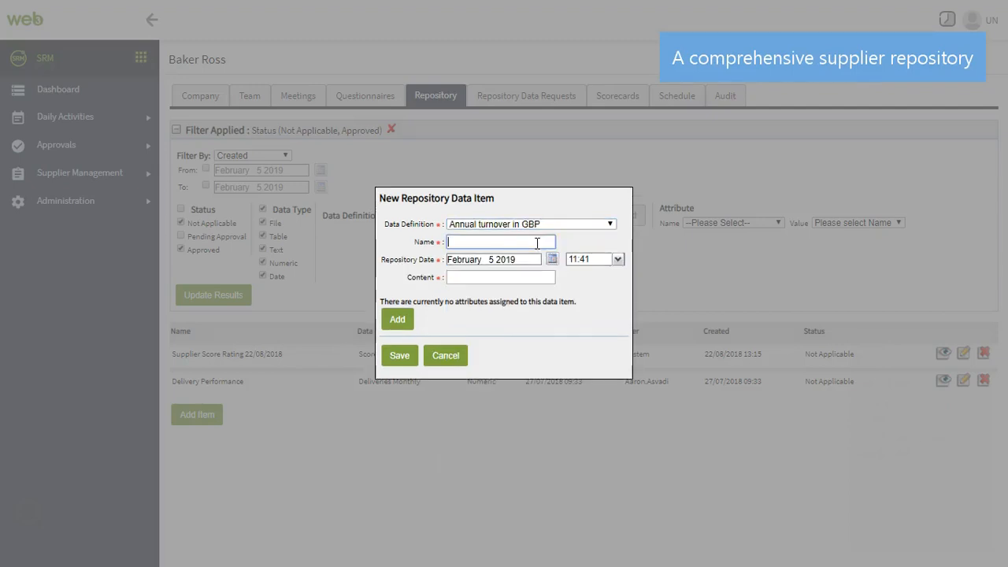
type("Revenue")
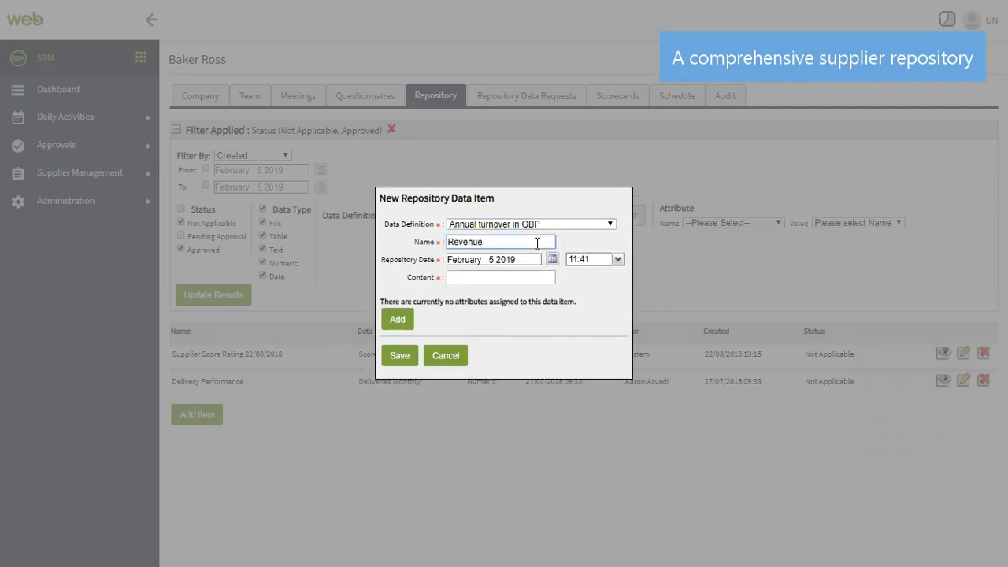
left_click(501, 277)
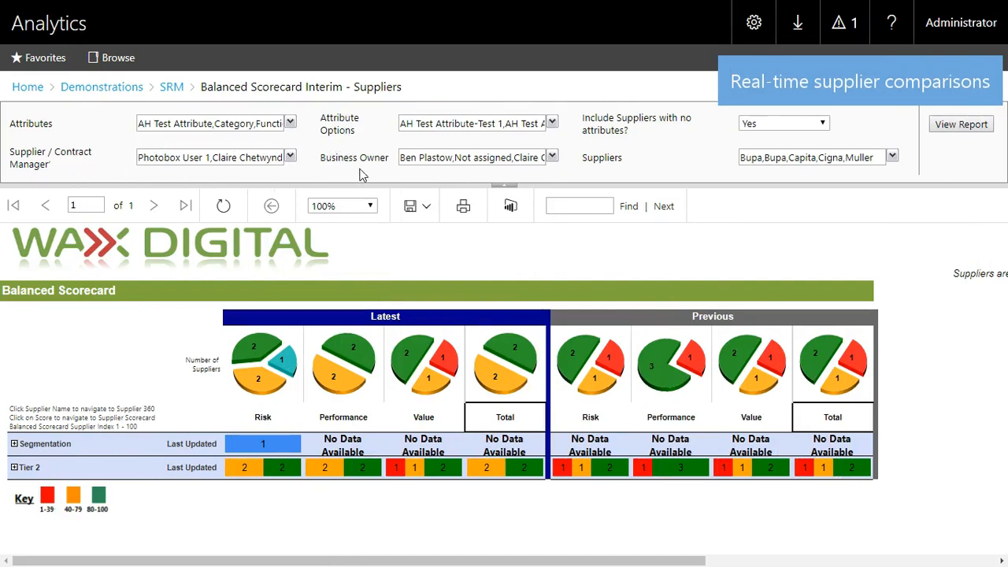
mouse_move(706, 198)
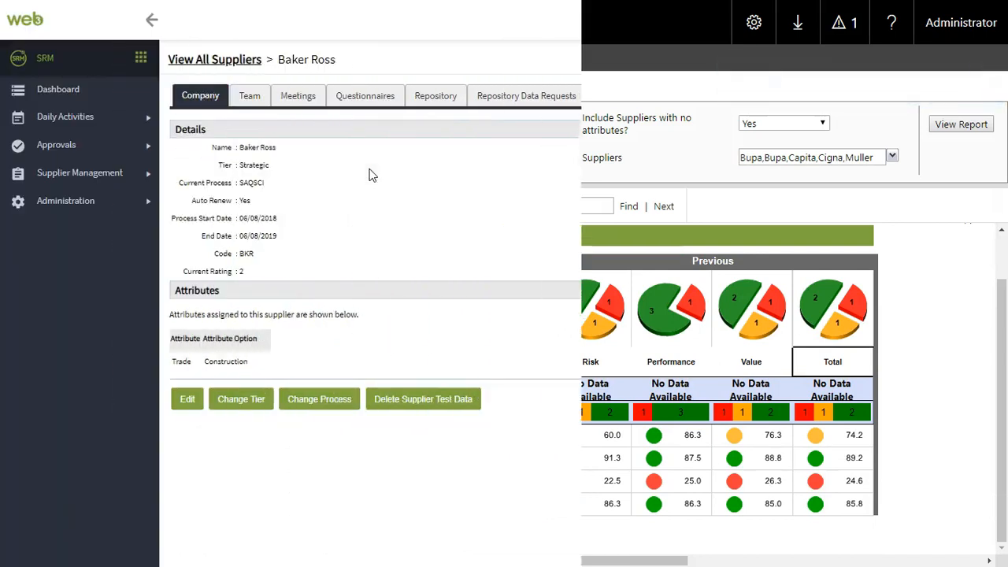
Open Baker Ross's Annual Governance Meeting and review its header details without changing them
left_click(297, 96)
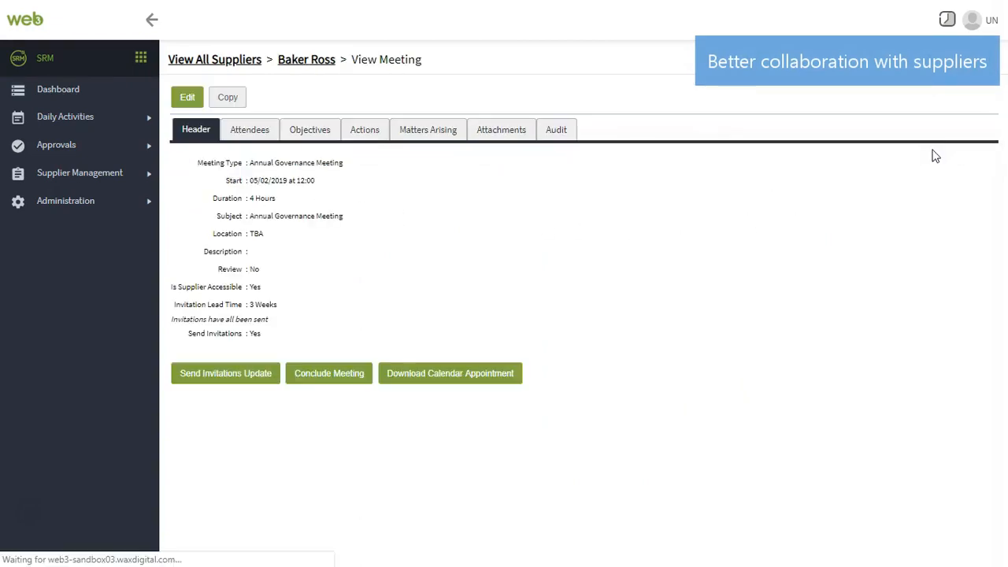
left_click(186, 98)
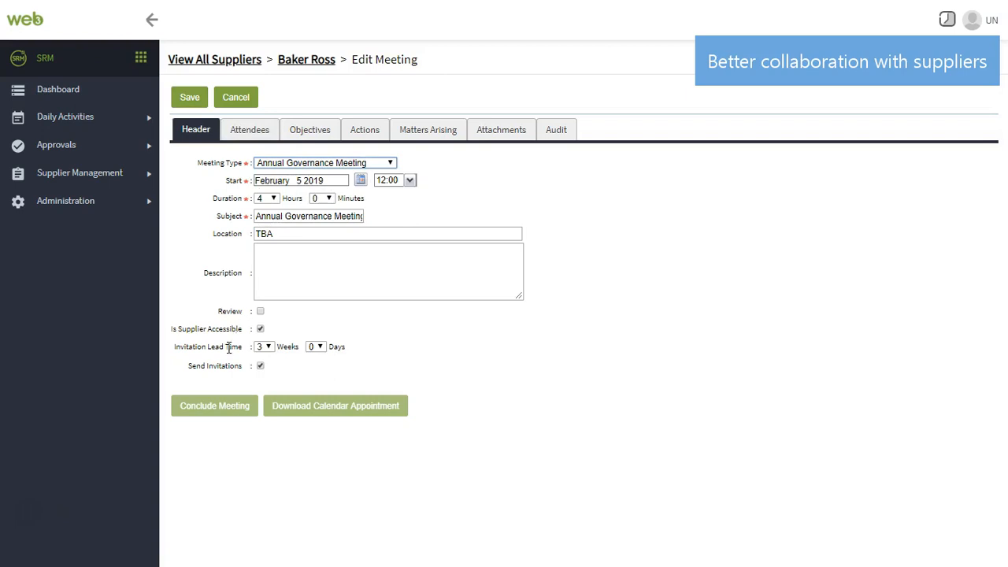
left_click(189, 97)
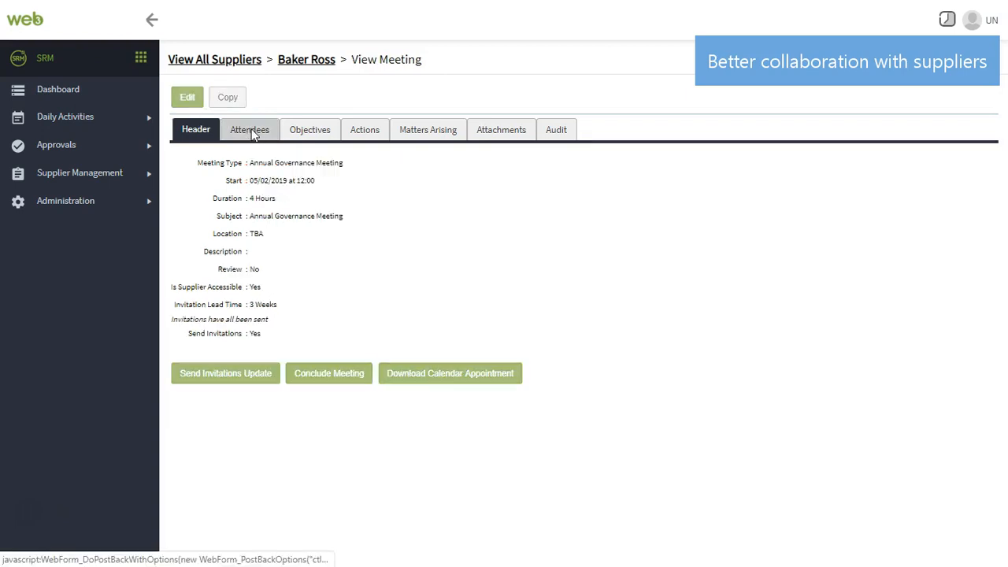
Review the meeting's attendees, action items and attached files
left_click(249, 129)
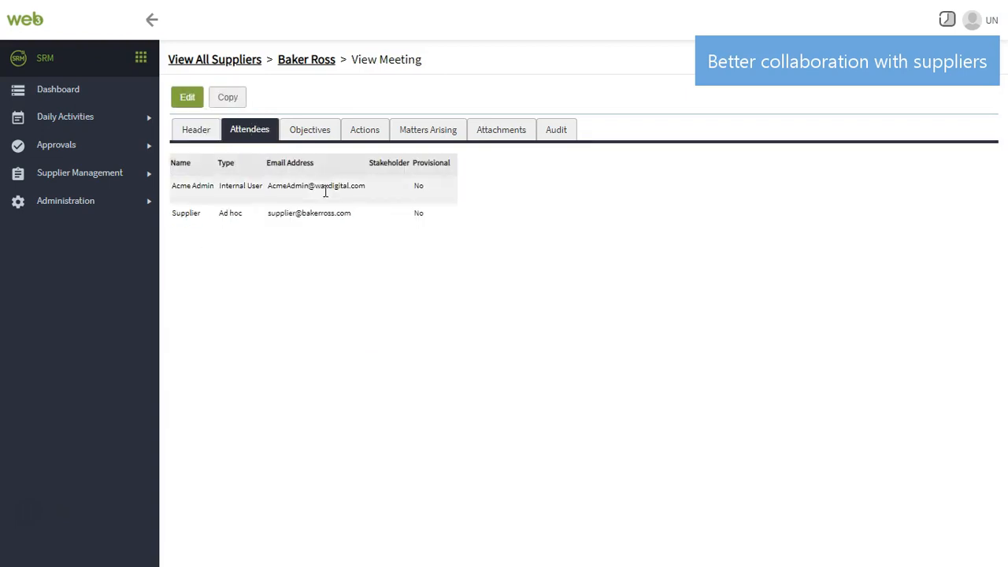
left_click(366, 129)
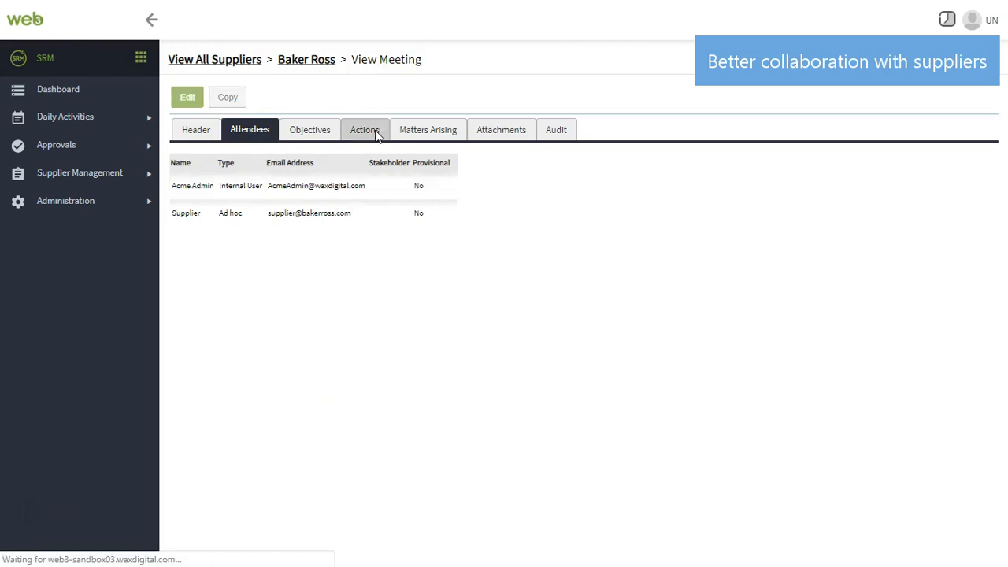
left_click(364, 129)
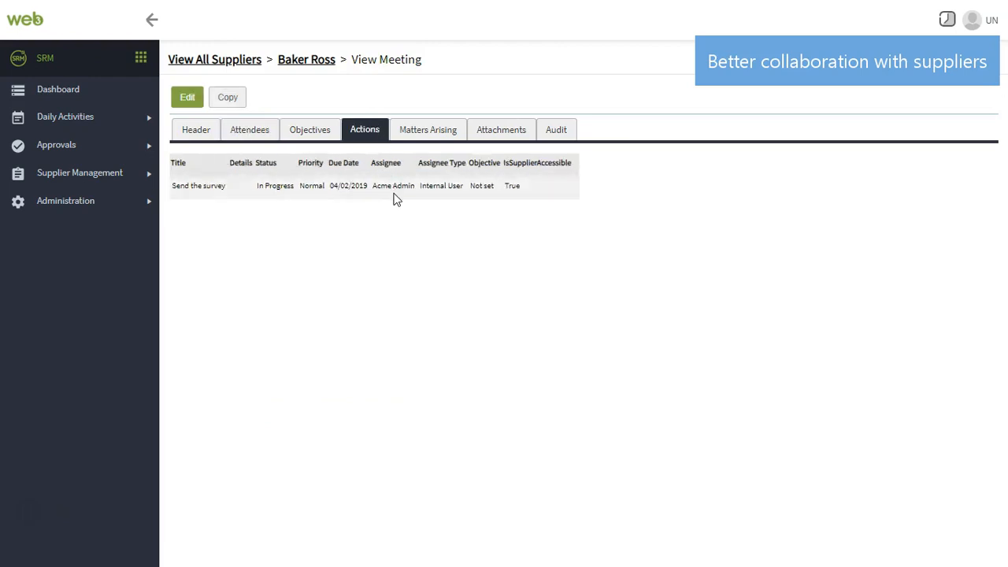
left_click(501, 130)
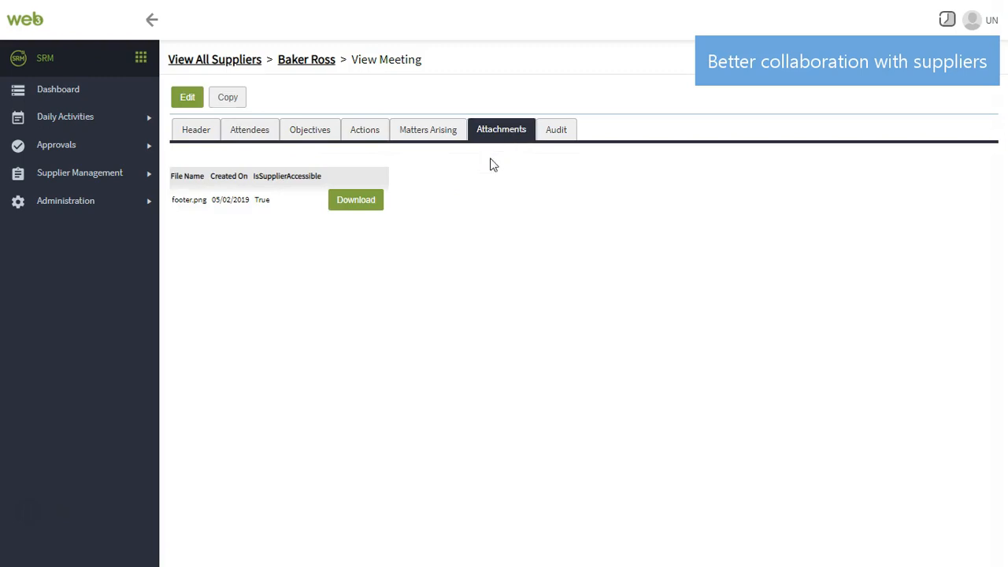
left_click(196, 129)
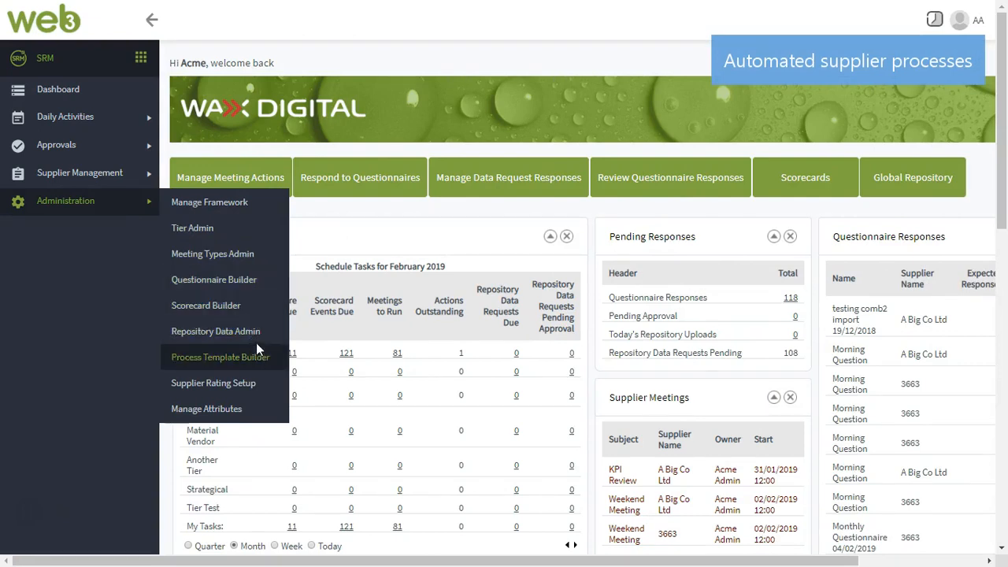
Set the Material Vendor process template's tier to Strategical in the Process Template Builder
left_click(221, 356)
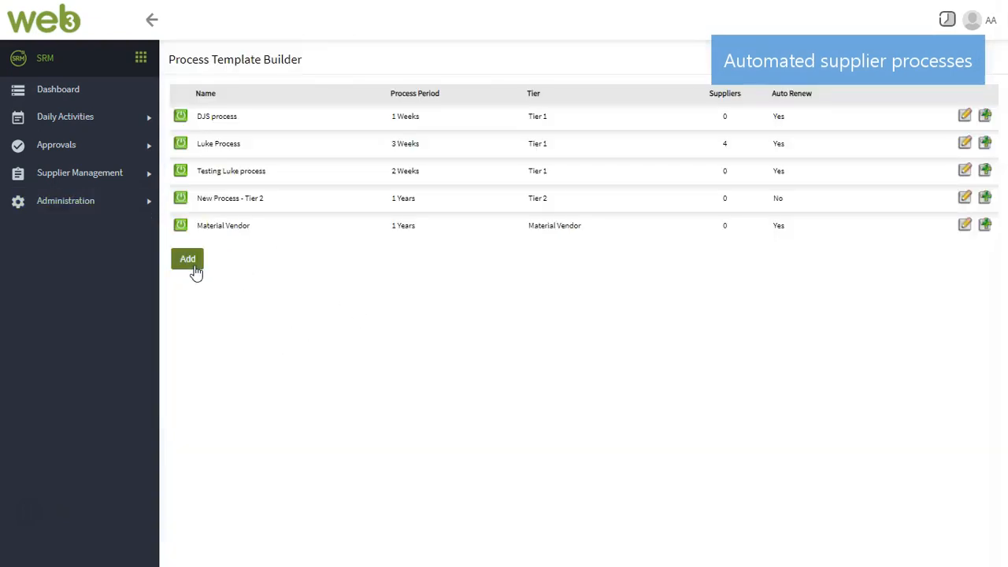
left_click(964, 226)
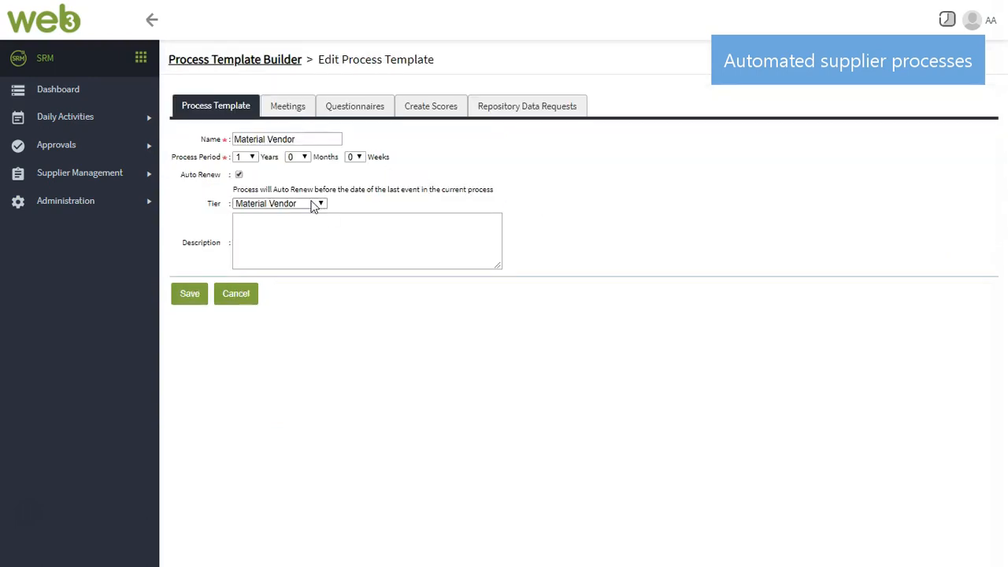
left_click(280, 203)
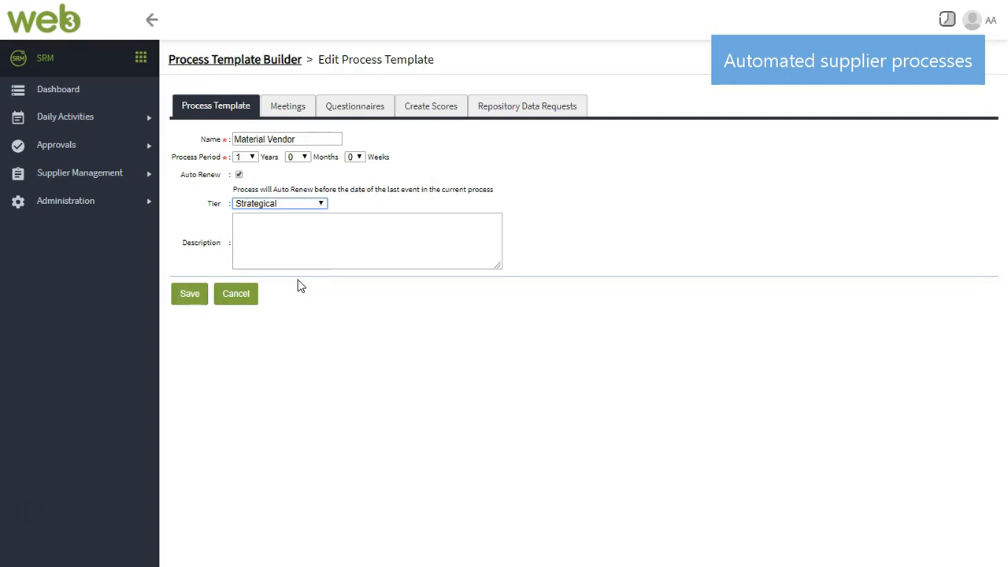
Review the template's Meetings, Questionnaires and Repository Data Requests, then return to its main settings
left_click(286, 106)
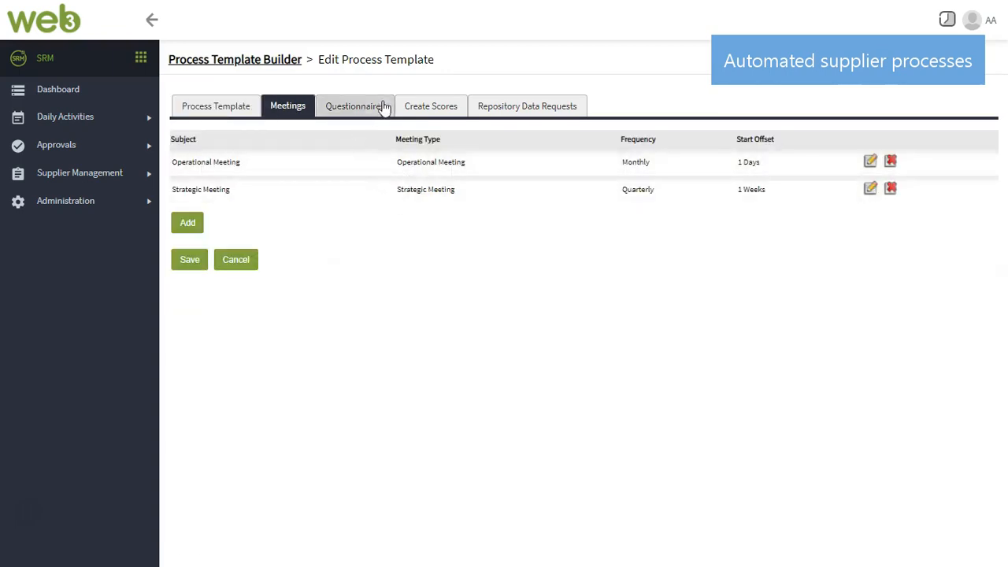
left_click(355, 105)
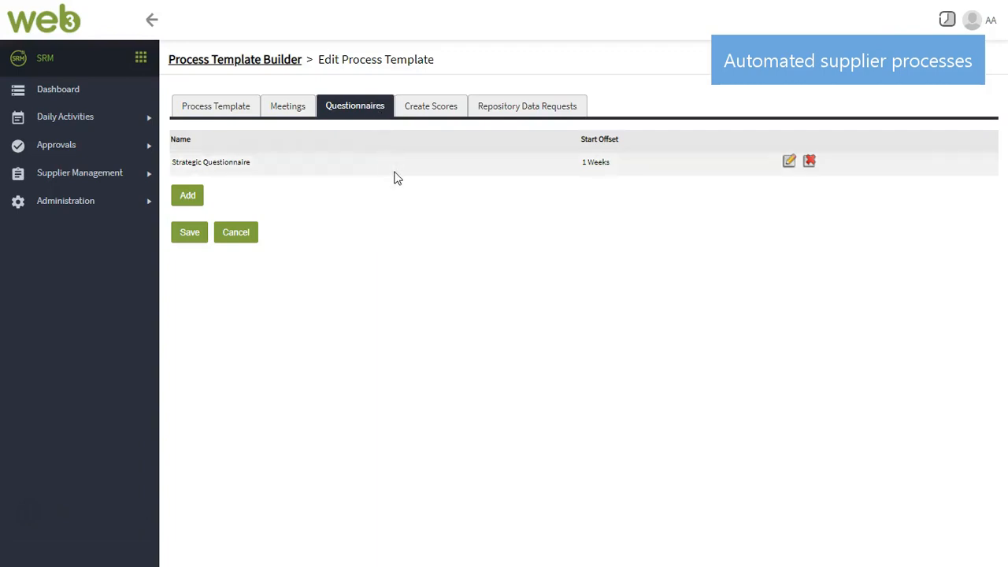
mouse_move(527, 106)
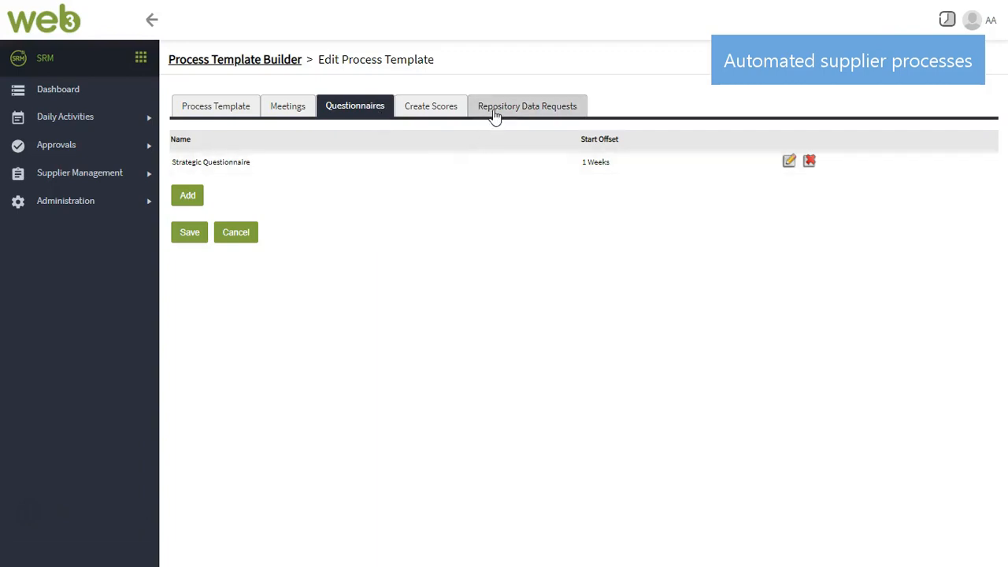
left_click(526, 105)
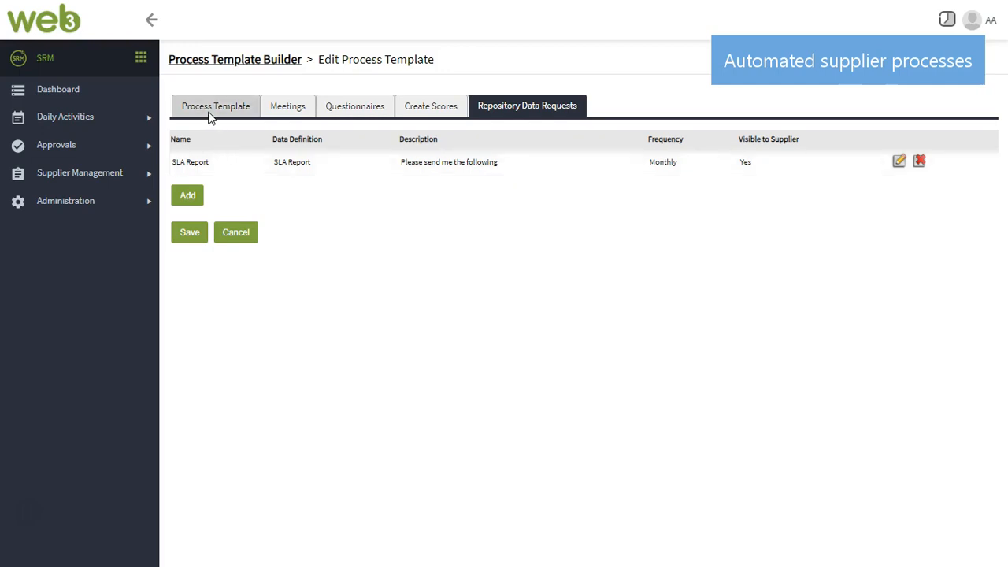
left_click(214, 105)
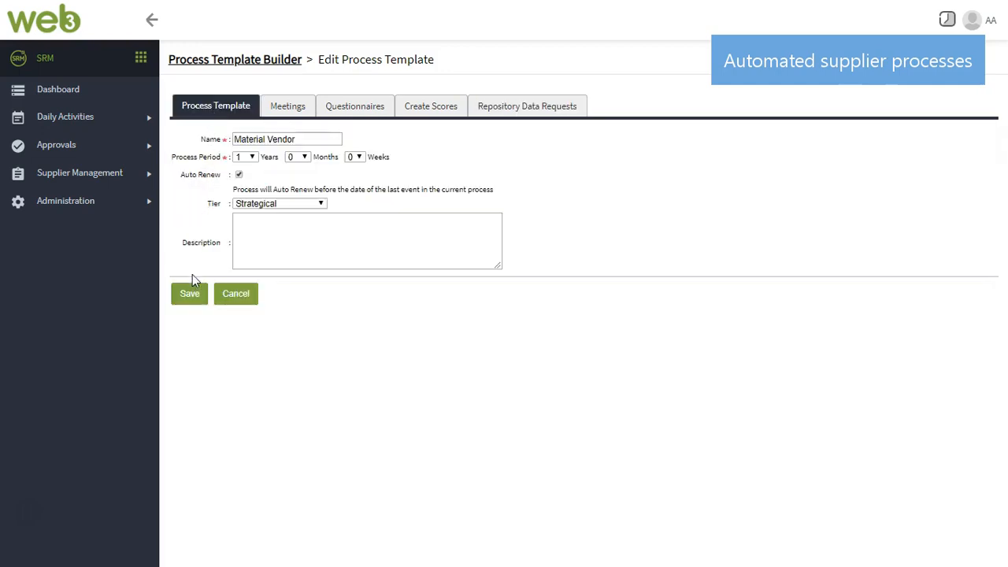